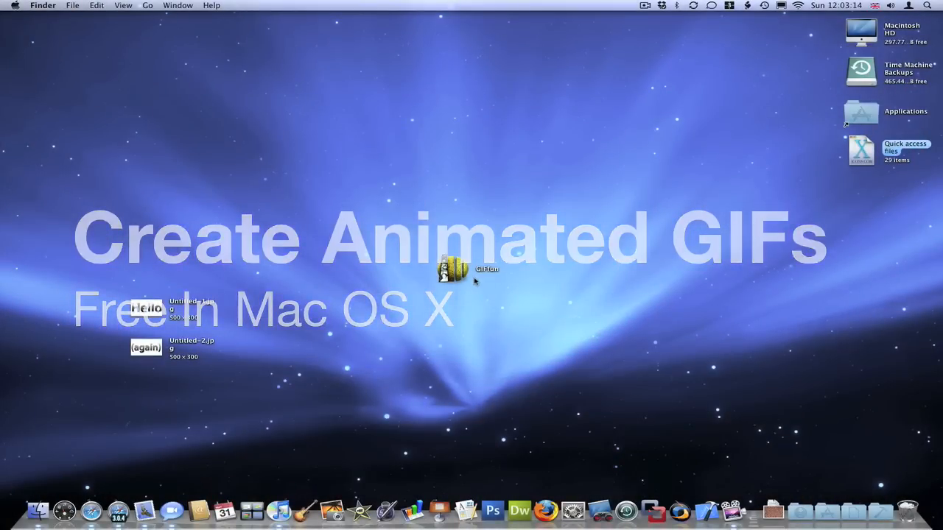
# Launch GIFfun and set # Loops to Once.
pyautogui.doubleClick(453, 268)
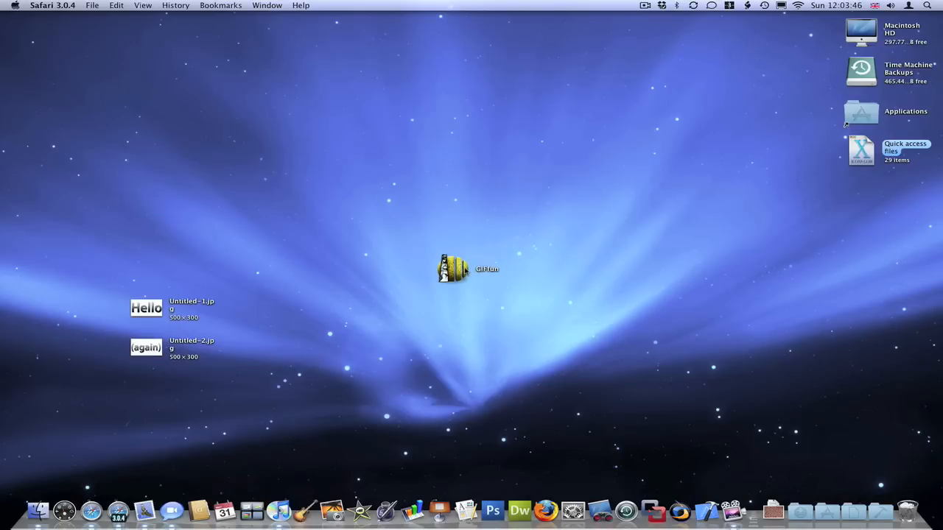
pyautogui.doubleClick(454, 269)
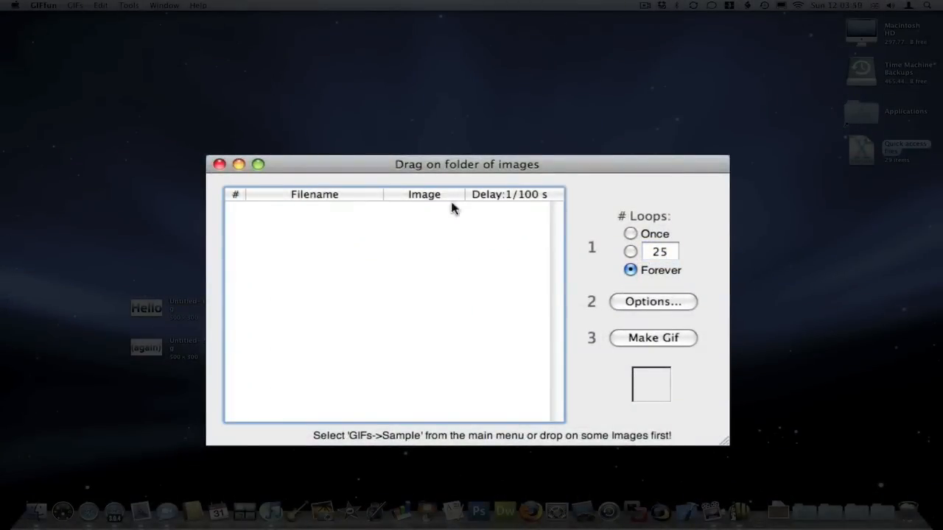
pyautogui.moveTo(453, 285)
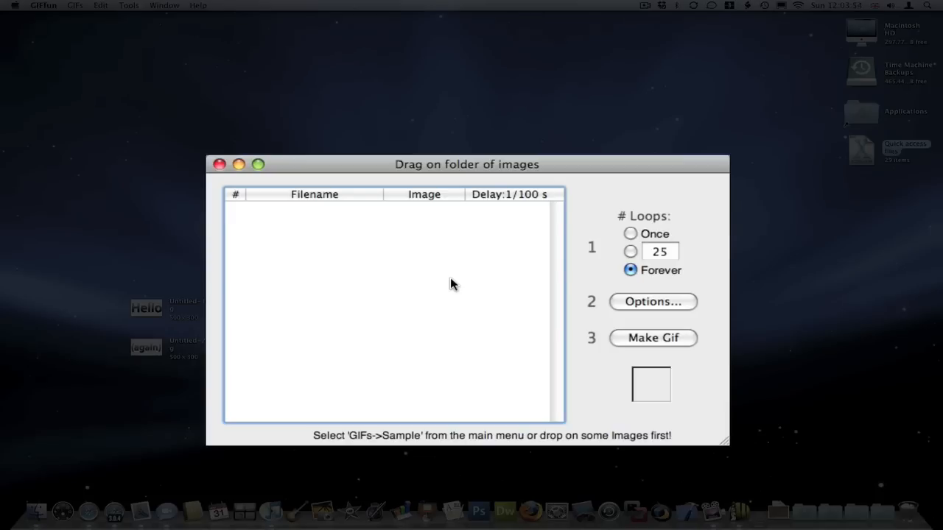
pyautogui.click(630, 233)
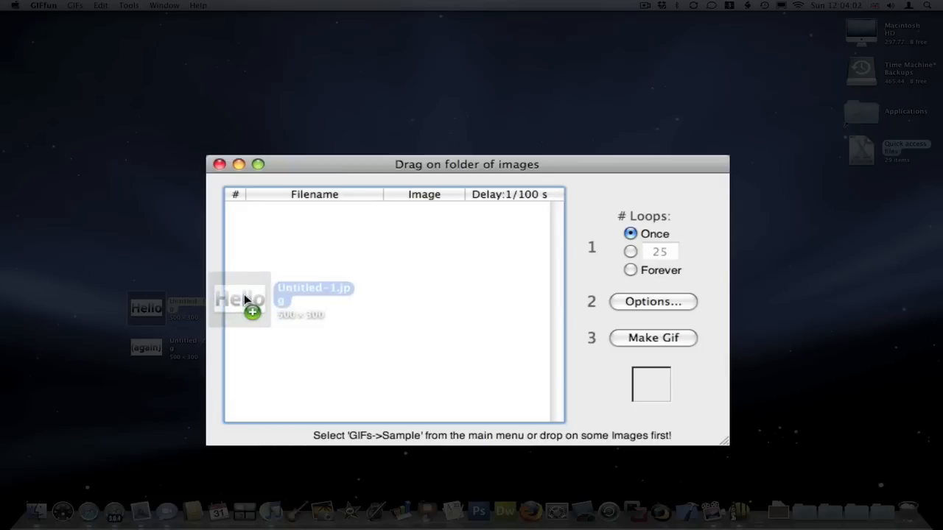
# Drag Untitled-1.jpg and Untitled-2.jpg into the list and set frame 1's delay to 50.
pyautogui.moveTo(240, 302); pyautogui.dragTo(391, 210)
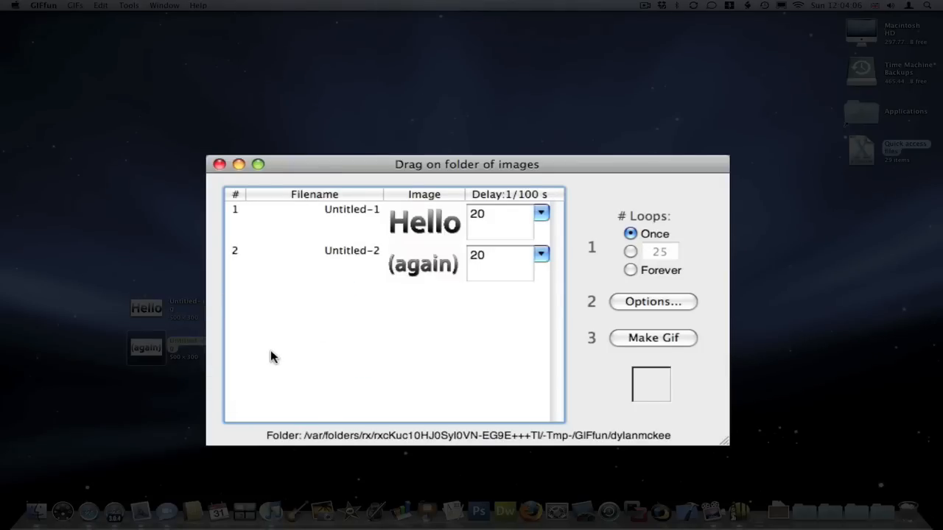
pyautogui.click(541, 254)
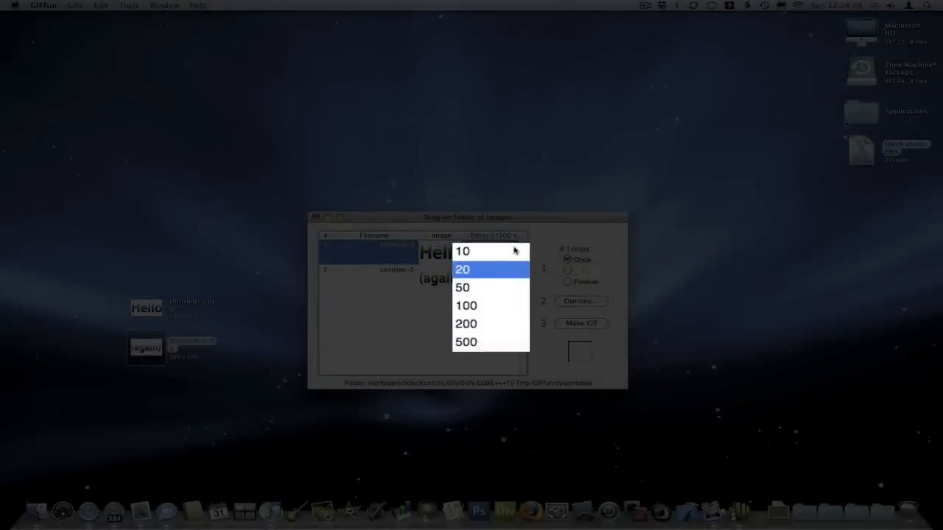
pyautogui.moveTo(501, 282)
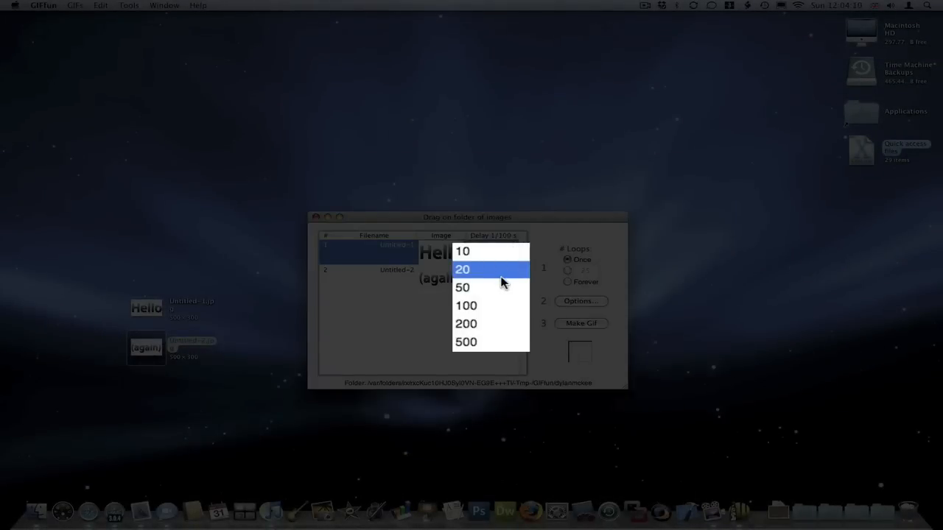
pyautogui.click(462, 288)
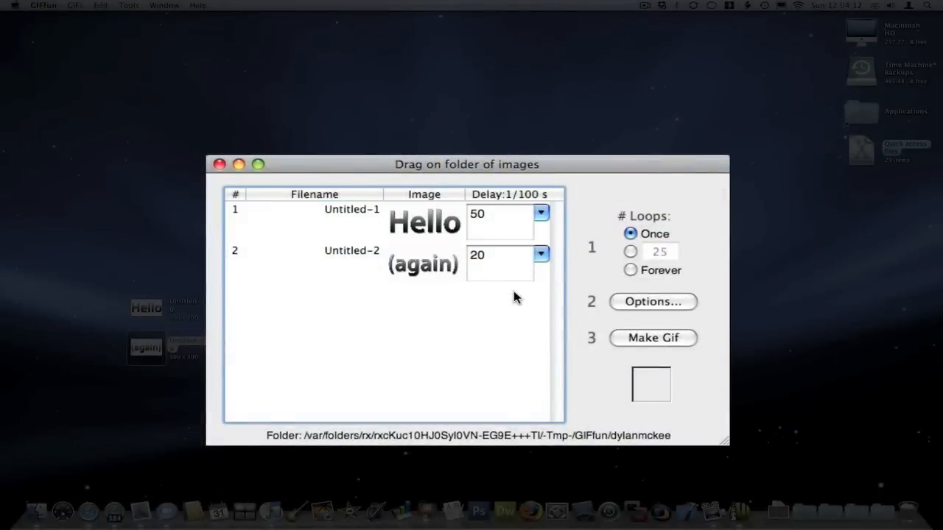
pyautogui.moveTo(615, 244)
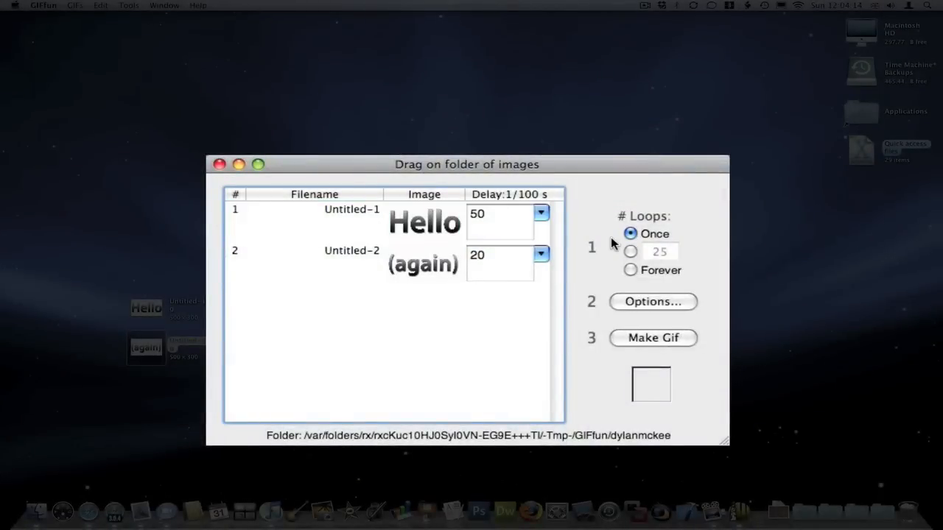
pyautogui.moveTo(523, 232)
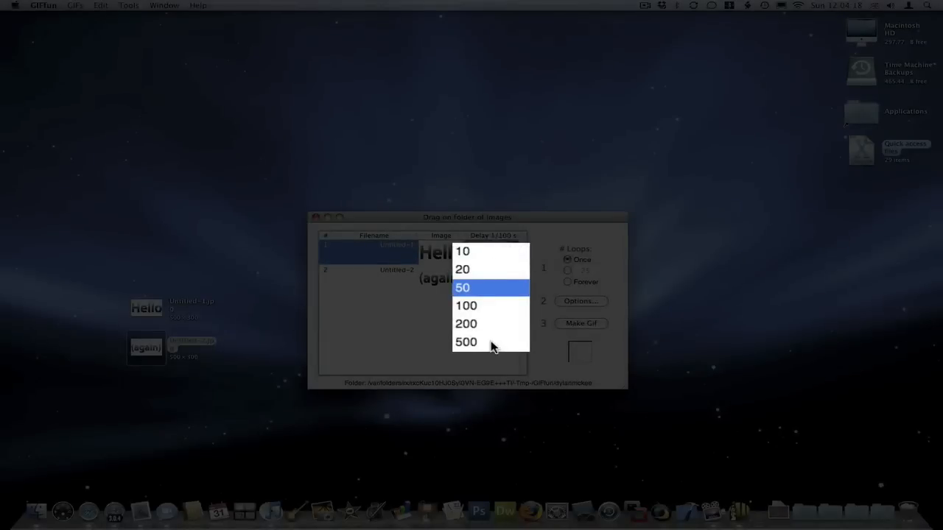
pyautogui.moveTo(458, 348)
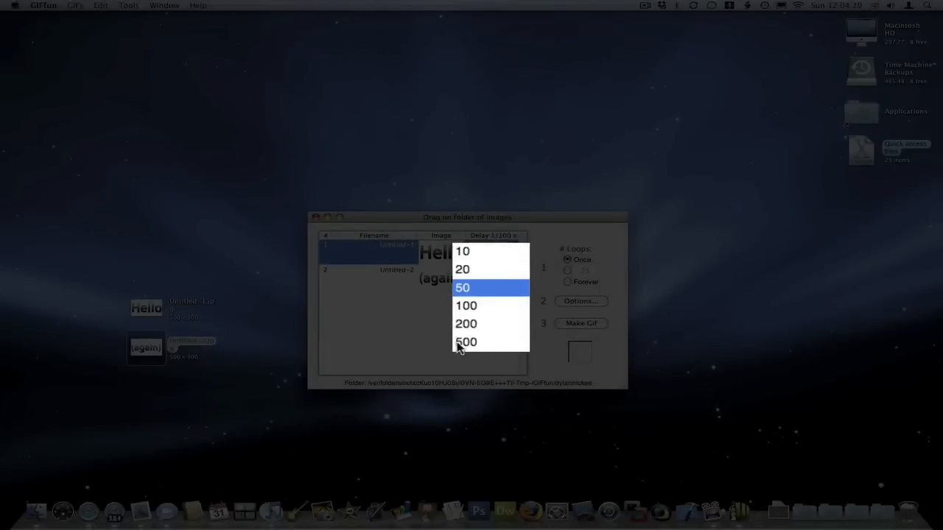
pyautogui.click(462, 288)
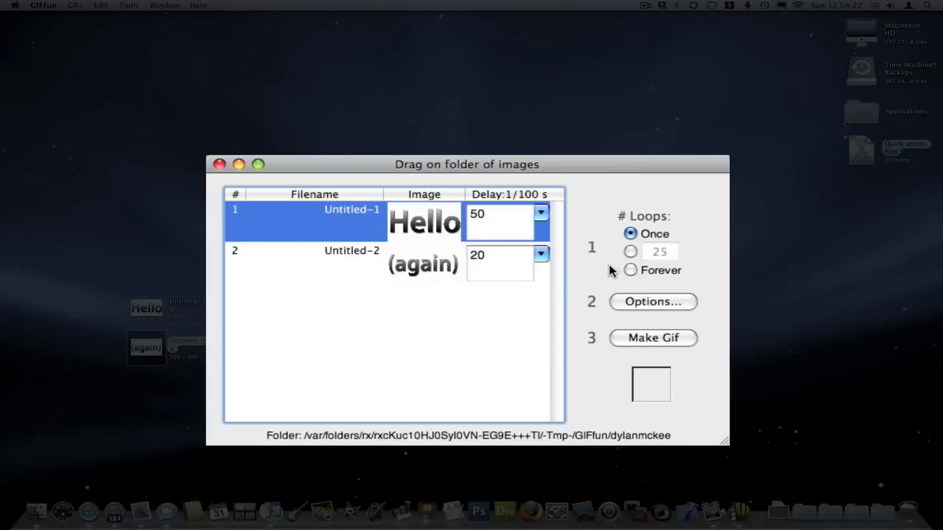
pyautogui.moveTo(632, 271)
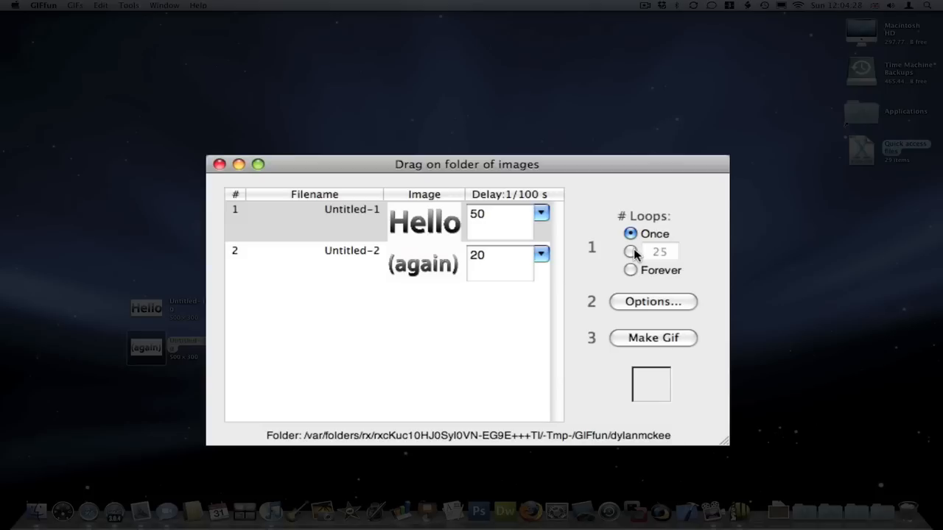
# Set # Loops to Forever and tick Use under Transparent Color in Options.
pyautogui.click(630, 252)
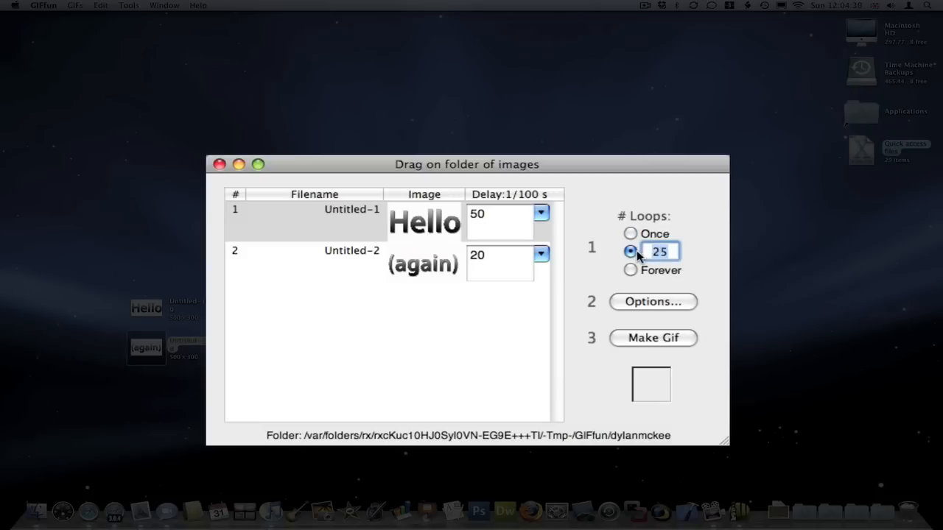
pyautogui.click(631, 270)
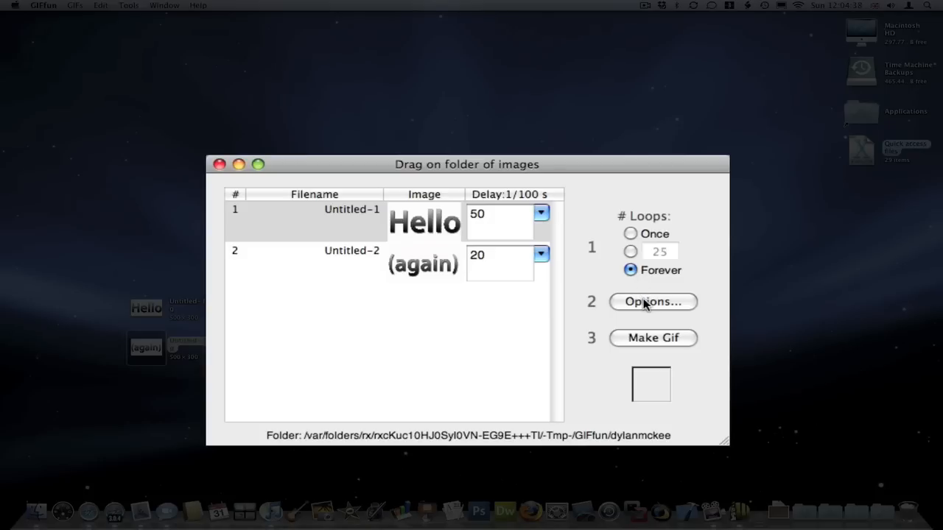
pyautogui.click(652, 302)
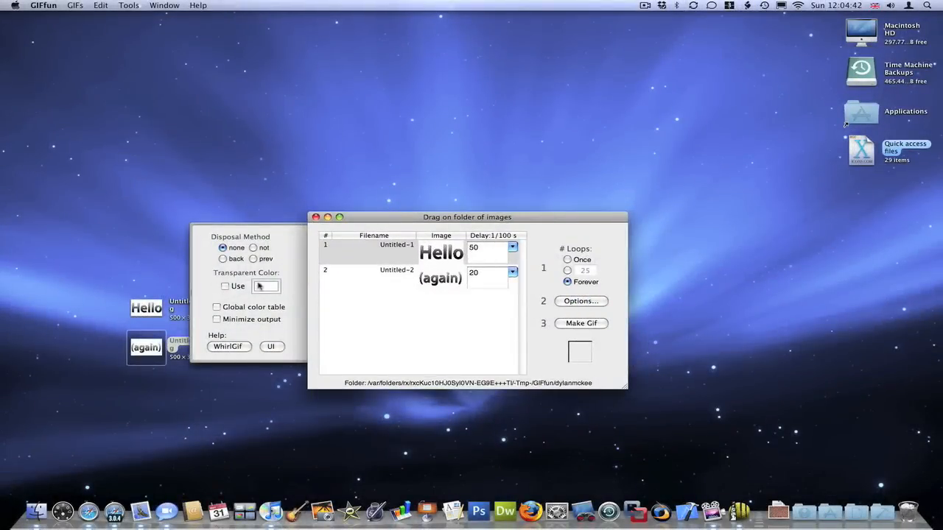
pyautogui.click(226, 286)
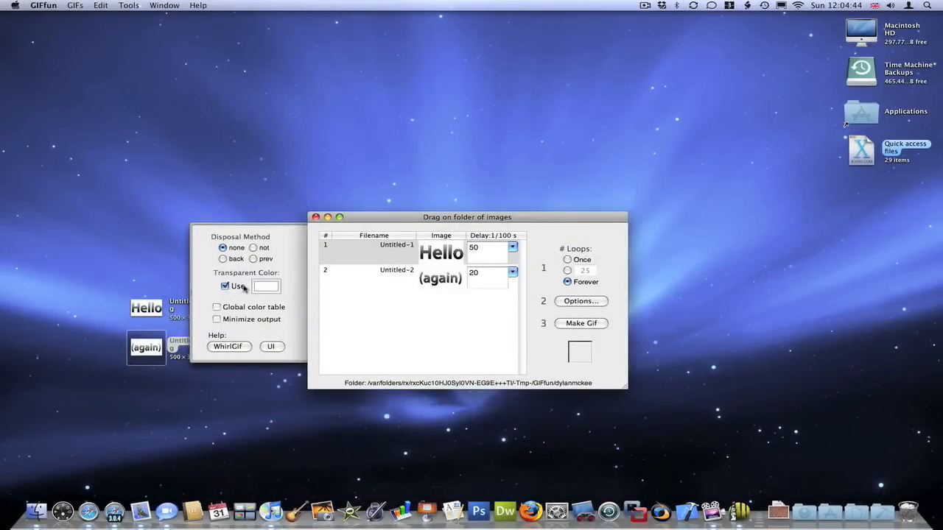
pyautogui.moveTo(343, 395)
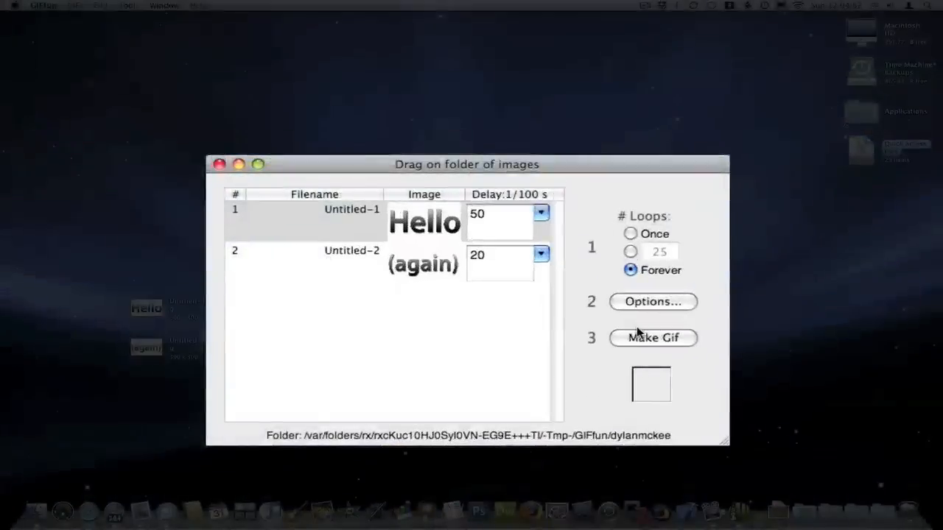
pyautogui.moveTo(653, 338)
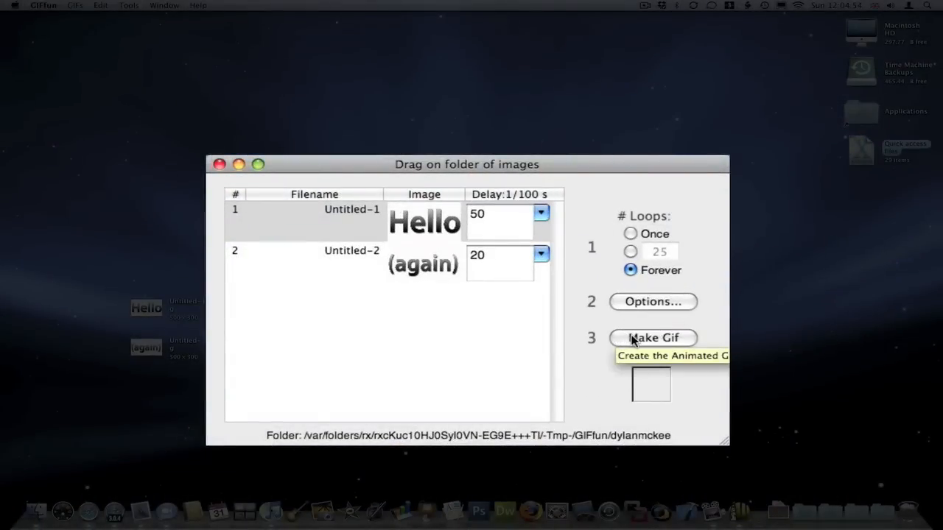
# Make the GIF, save it to the desktop as GIF1.gif, and open it.
pyautogui.click(653, 337)
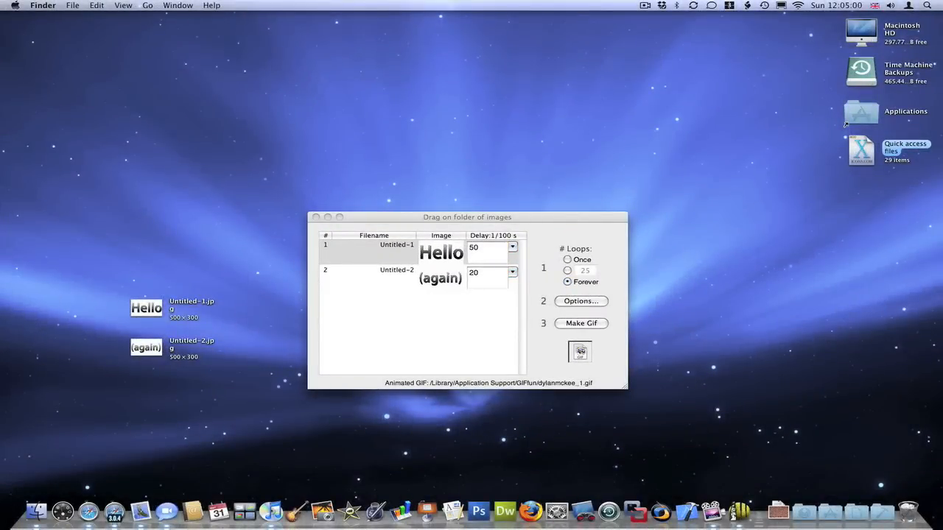
pyautogui.click(582, 323)
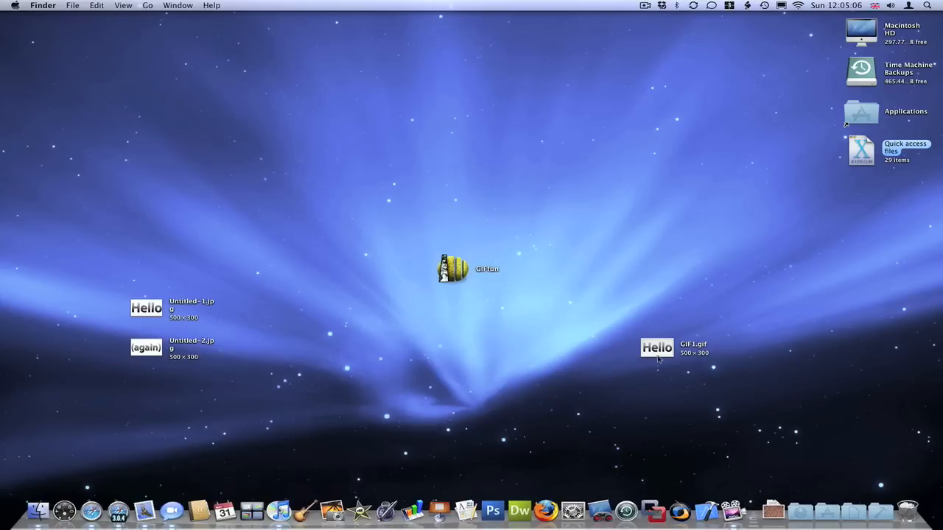
pyautogui.click(656, 347)
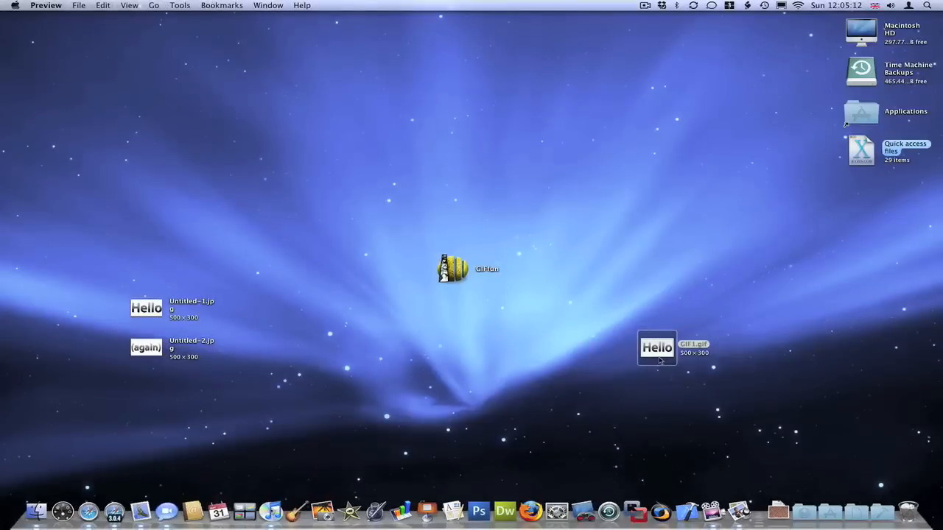
pyautogui.doubleClick(656, 348)
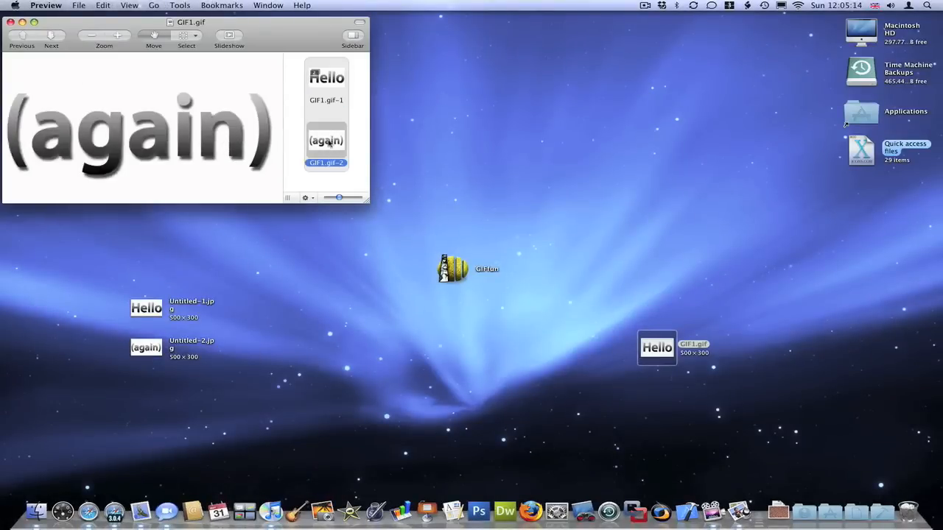
# View the GIF1.gif-2 '(again)' frame in Preview's sidebar.
pyautogui.click(325, 81)
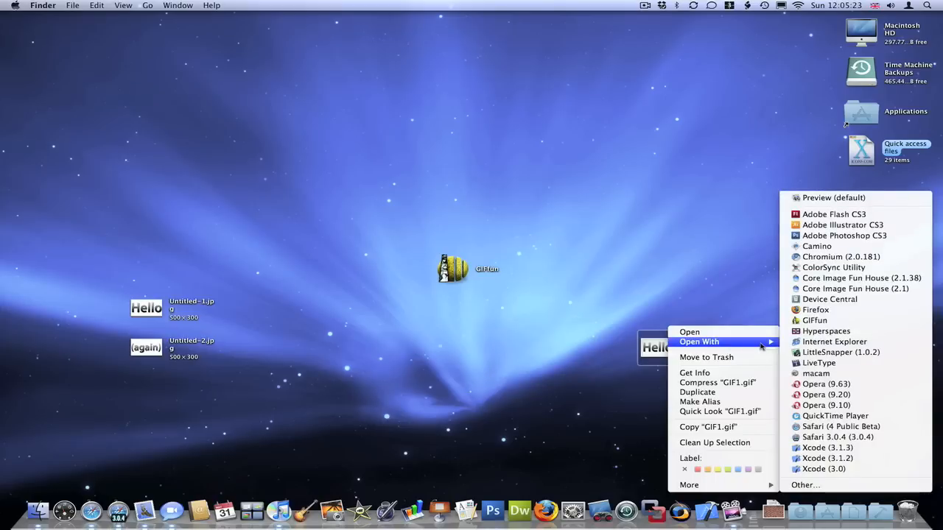
pyautogui.moveTo(837, 437)
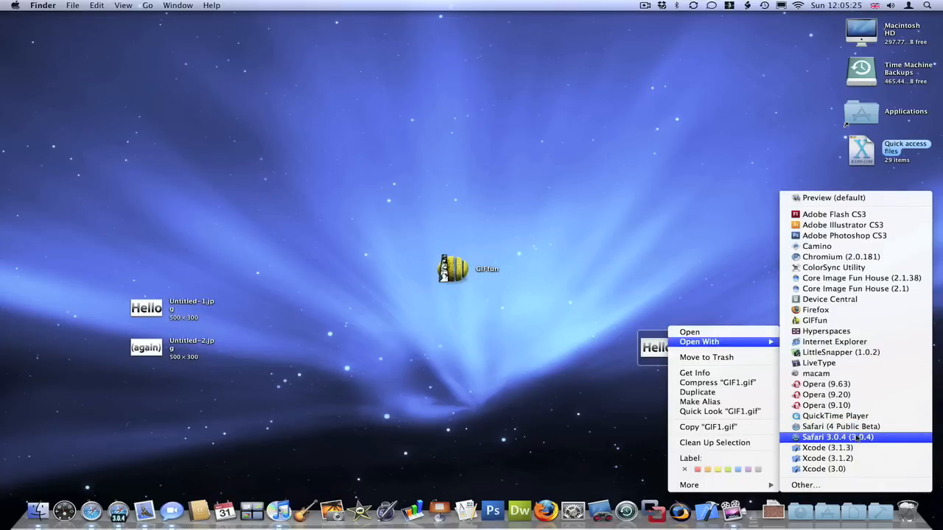
# Open GIF1.gif with Safari 3.0.4, then click back to the desktop.
pyautogui.click(838, 436)
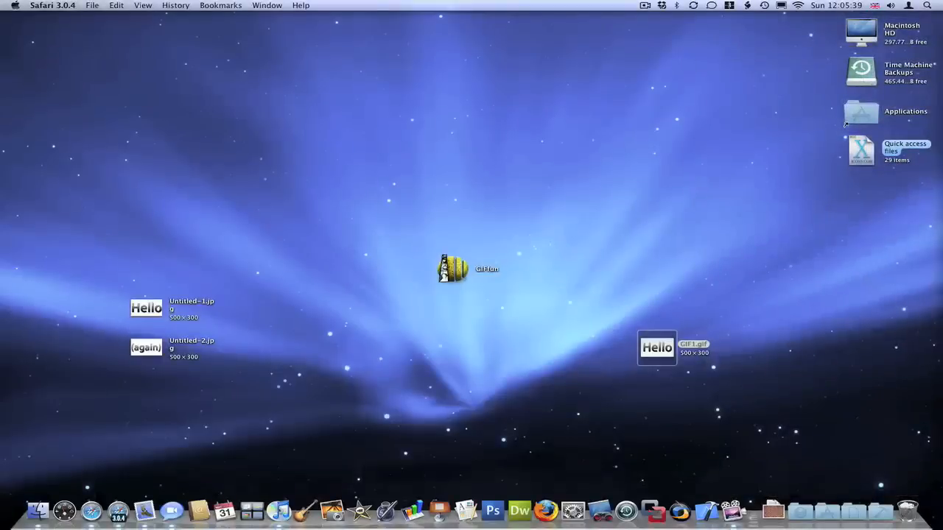
pyautogui.click(714, 212)
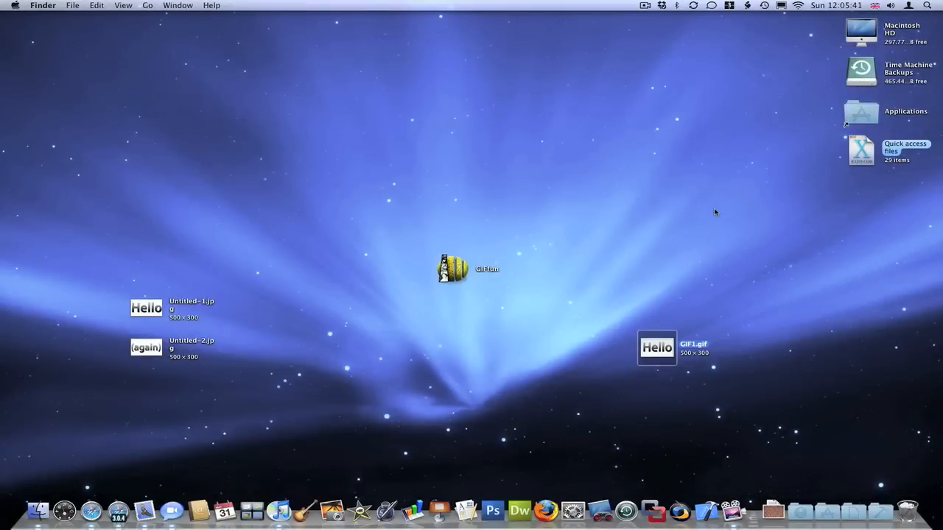